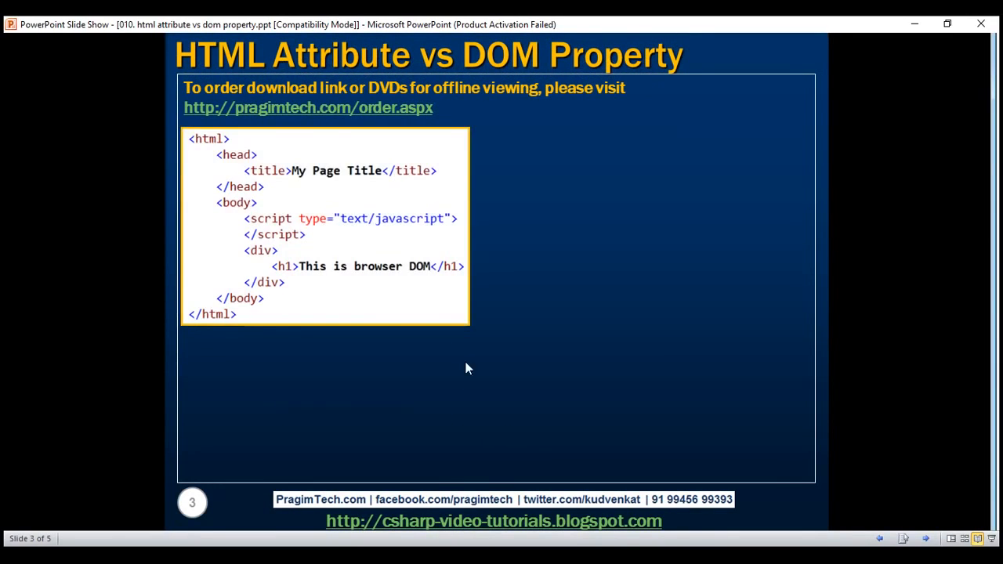
{"action": "mouse_move", "coordinate": [329, 328]}
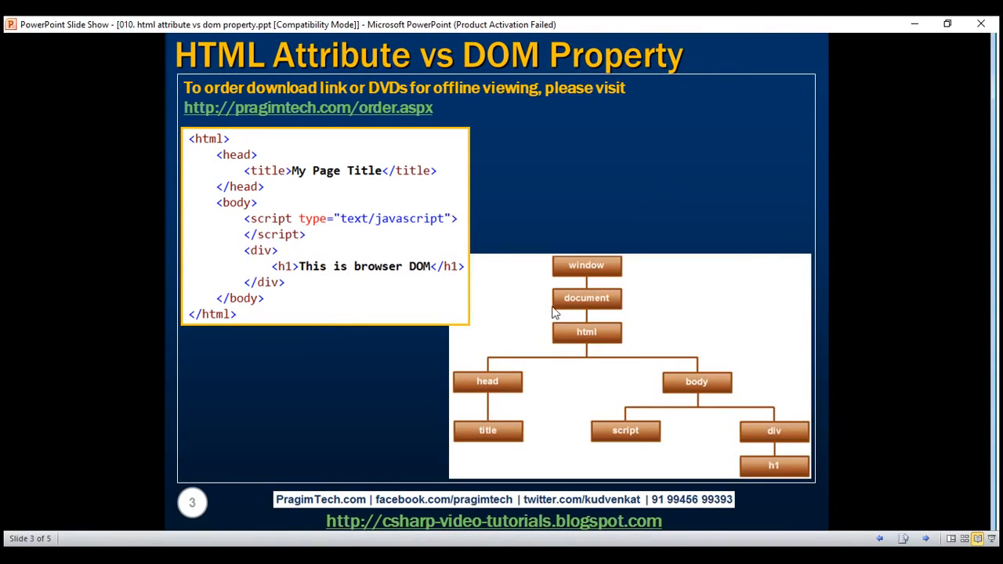
{"action": "mouse_move", "coordinate": [632, 333]}
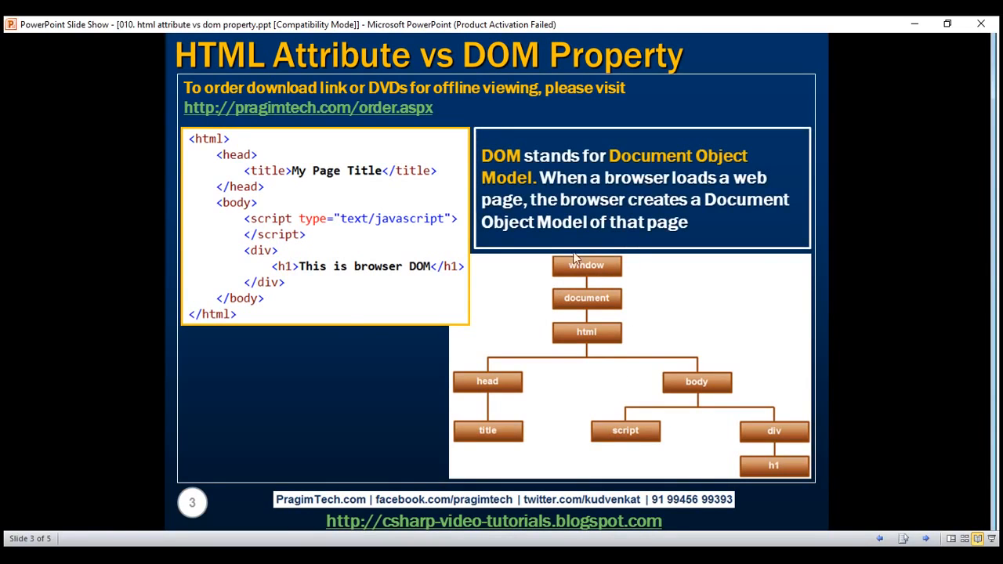
{"action": "mouse_move", "coordinate": [598, 276]}
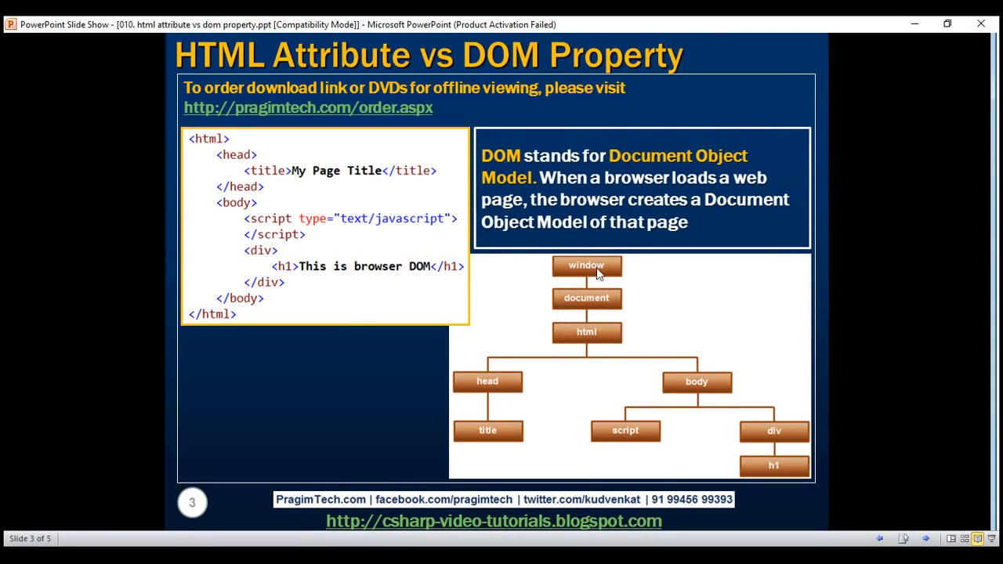
{"action": "mouse_move", "coordinate": [602, 300]}
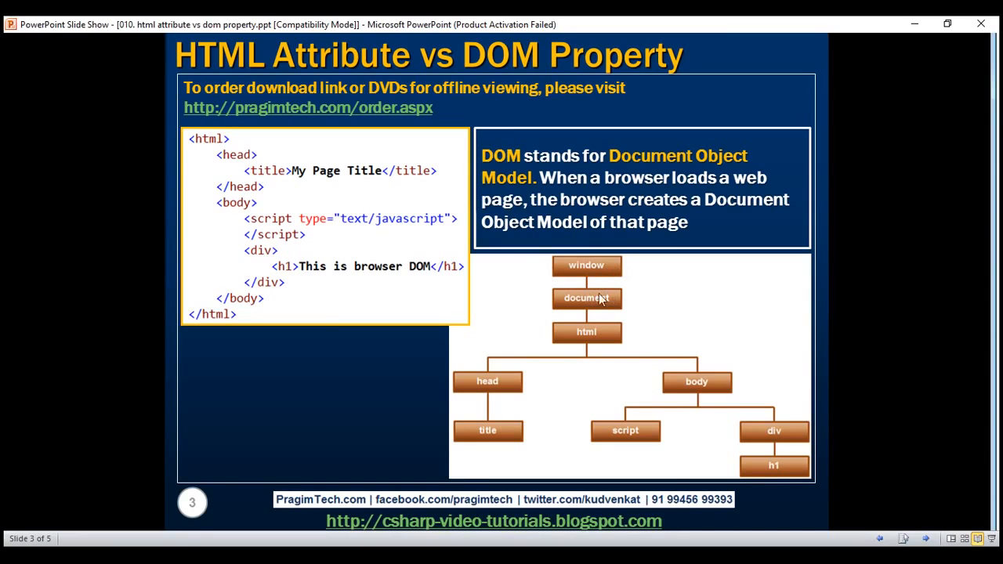
{"action": "mouse_move", "coordinate": [592, 295]}
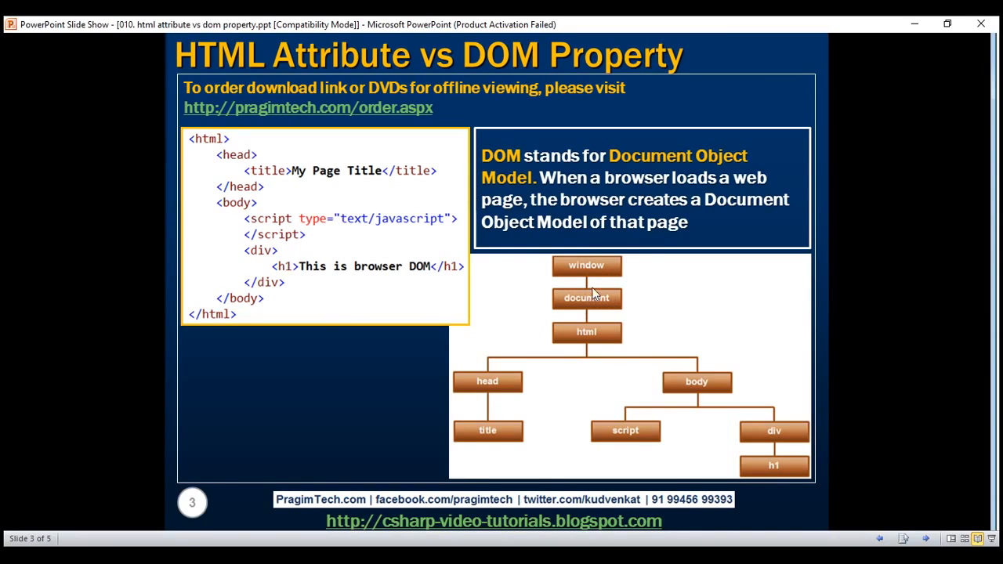
{"action": "mouse_move", "coordinate": [592, 348]}
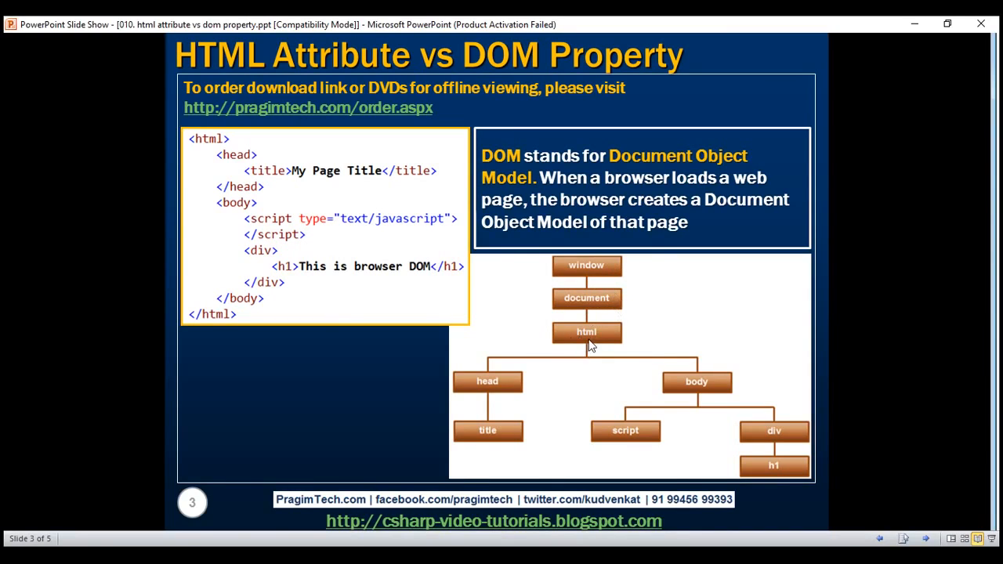
{"action": "mouse_move", "coordinate": [438, 220]}
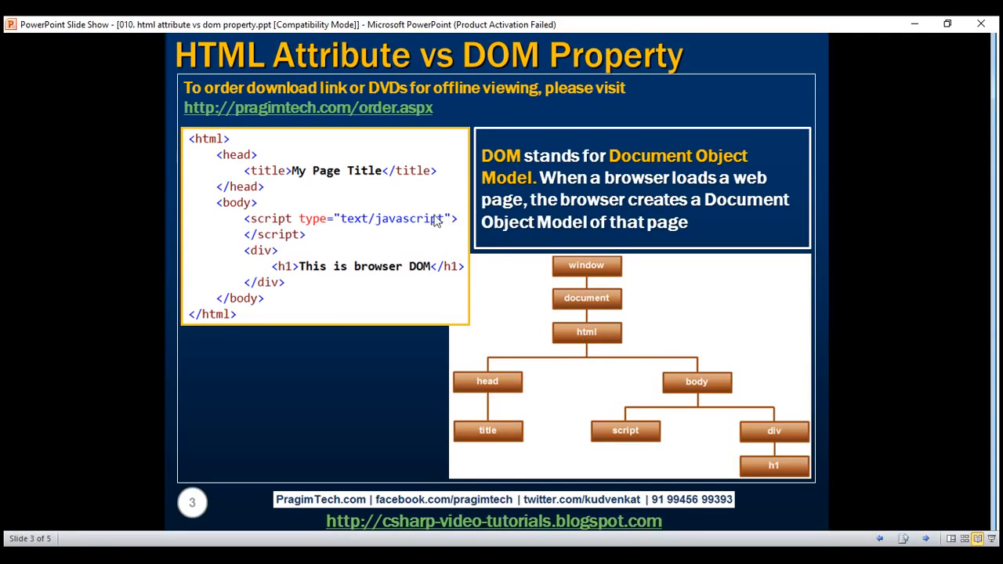
{"action": "mouse_move", "coordinate": [206, 139]}
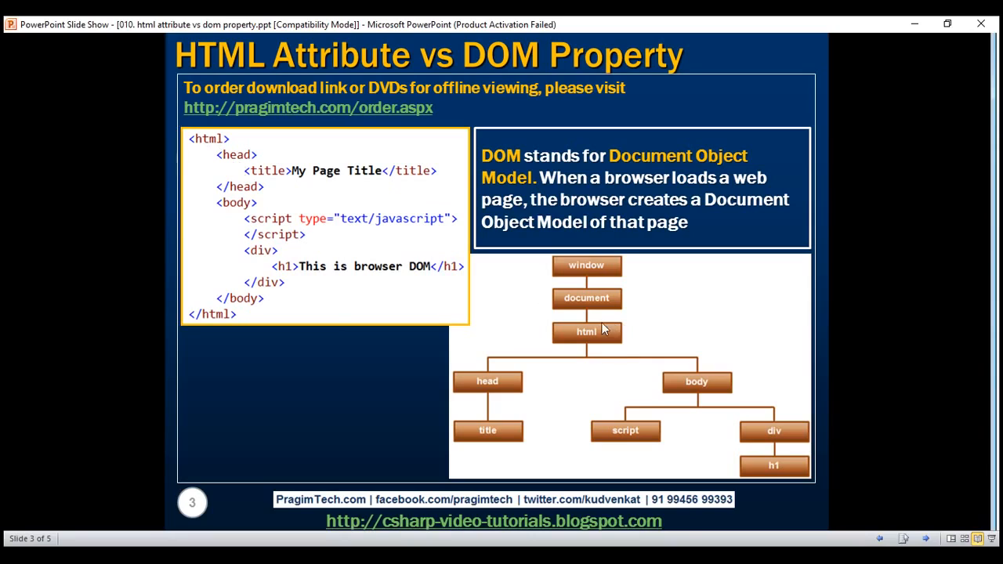
{"action": "mouse_move", "coordinate": [706, 376]}
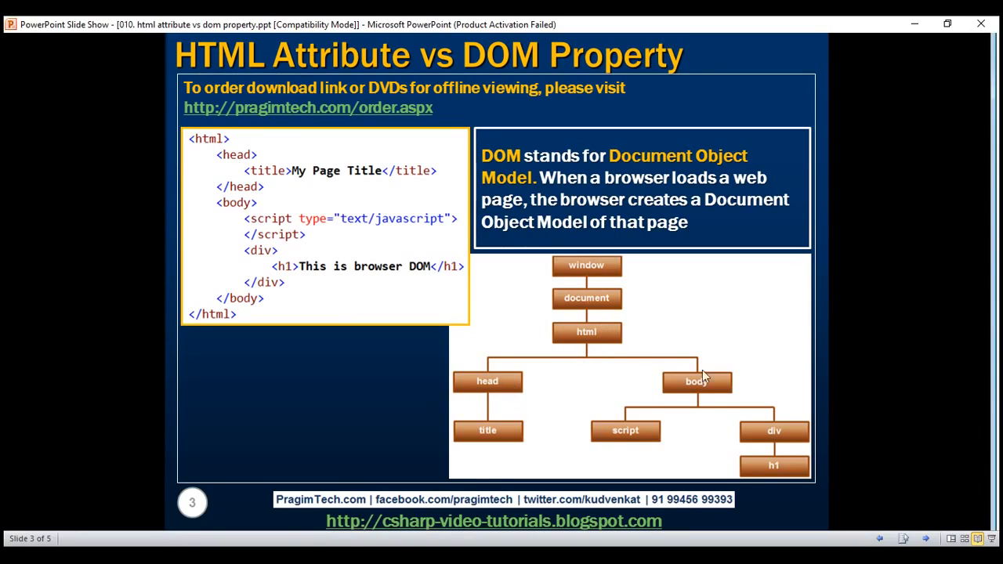
{"action": "mouse_move", "coordinate": [238, 164]}
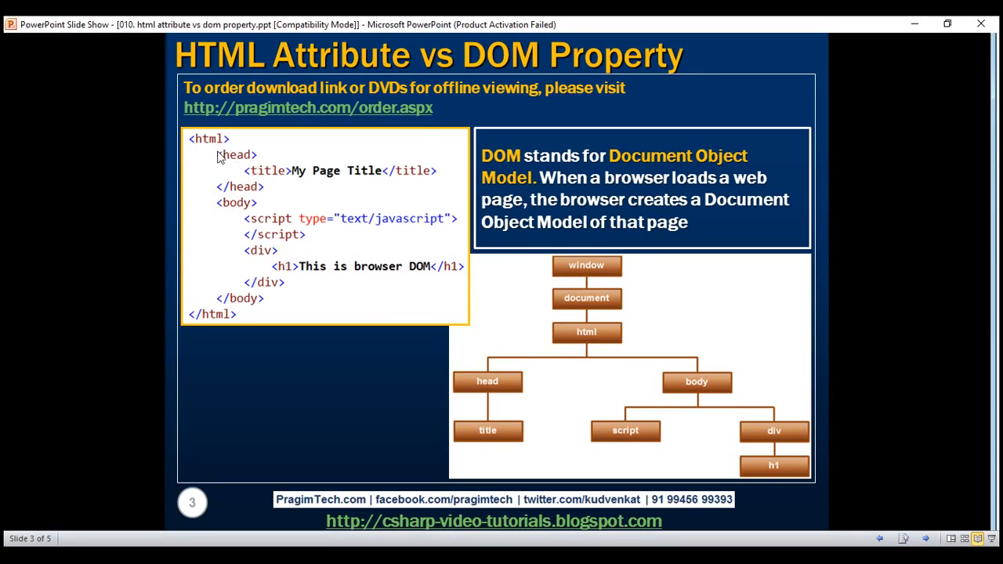
{"action": "mouse_move", "coordinate": [448, 364]}
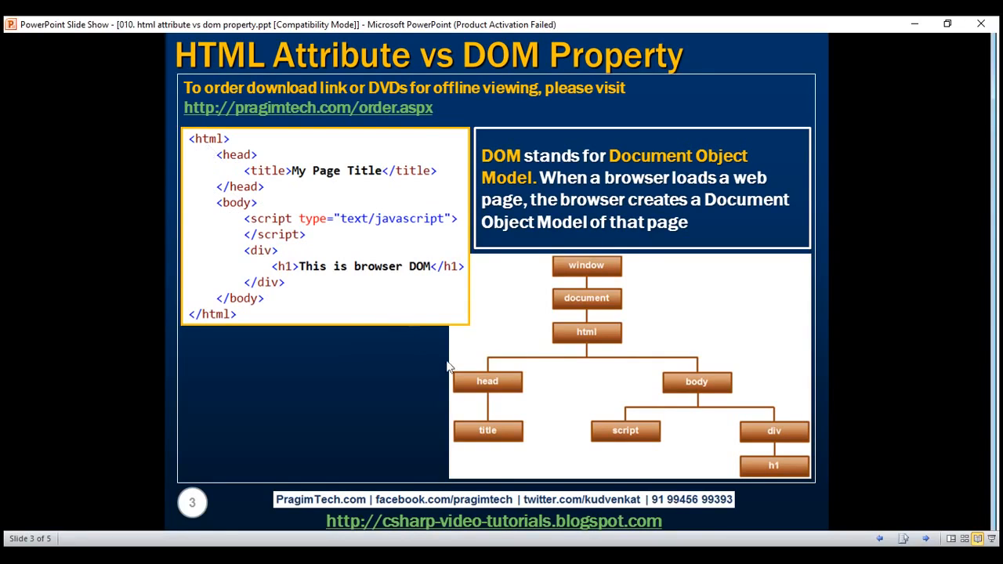
{"action": "mouse_move", "coordinate": [633, 406]}
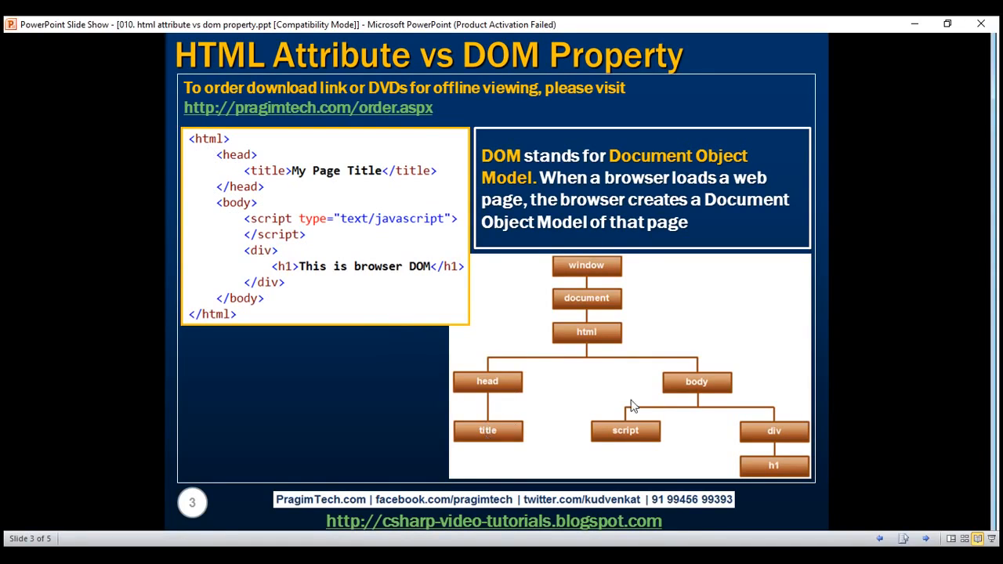
{"action": "mouse_move", "coordinate": [642, 442]}
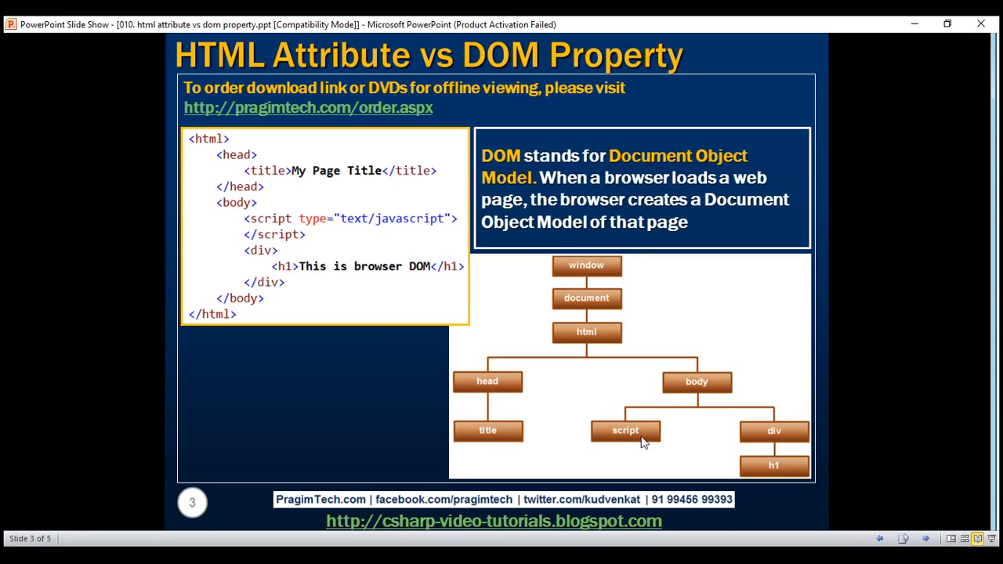
{"action": "mouse_move", "coordinate": [768, 457]}
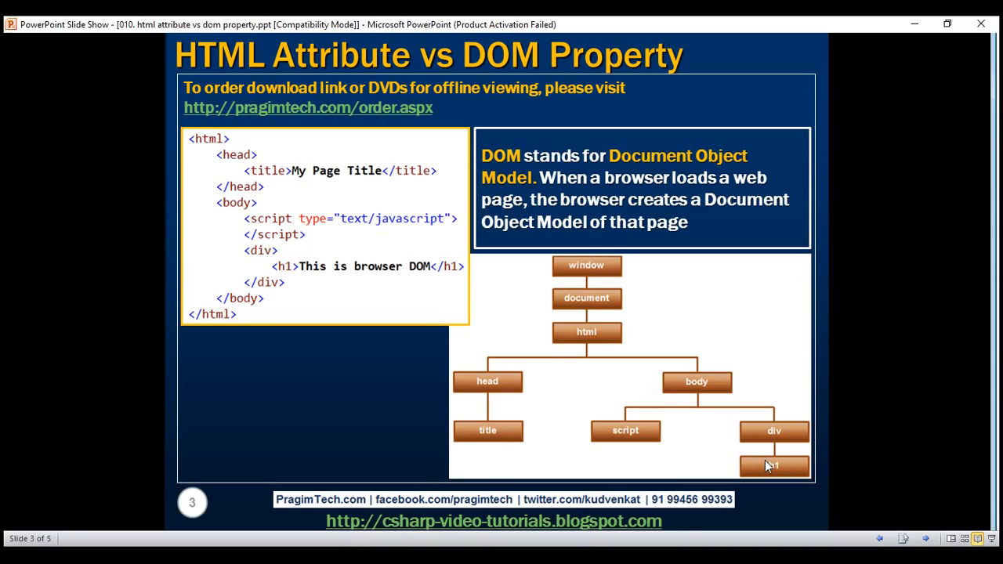
{"action": "mouse_move", "coordinate": [696, 302]}
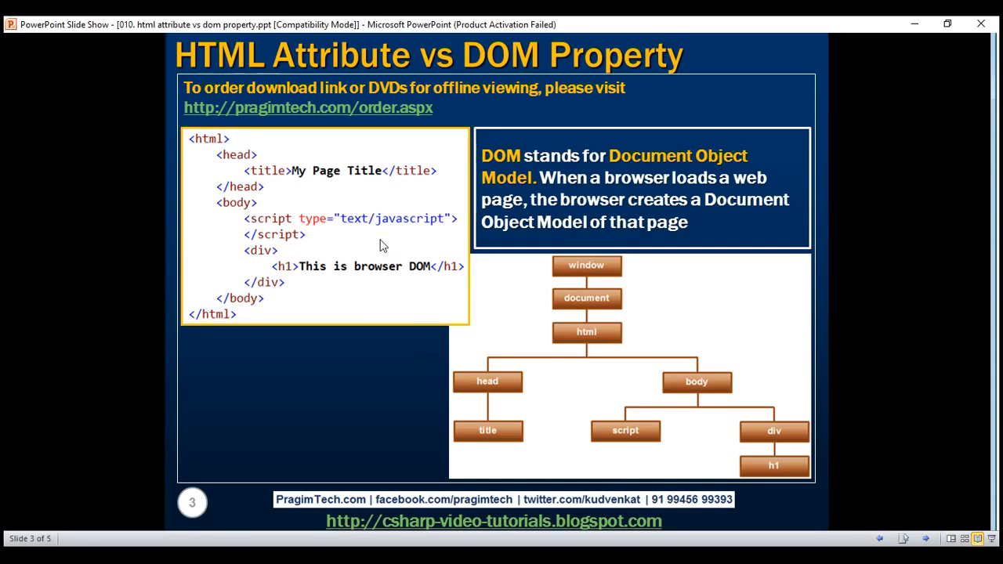
{"action": "mouse_move", "coordinate": [511, 310]}
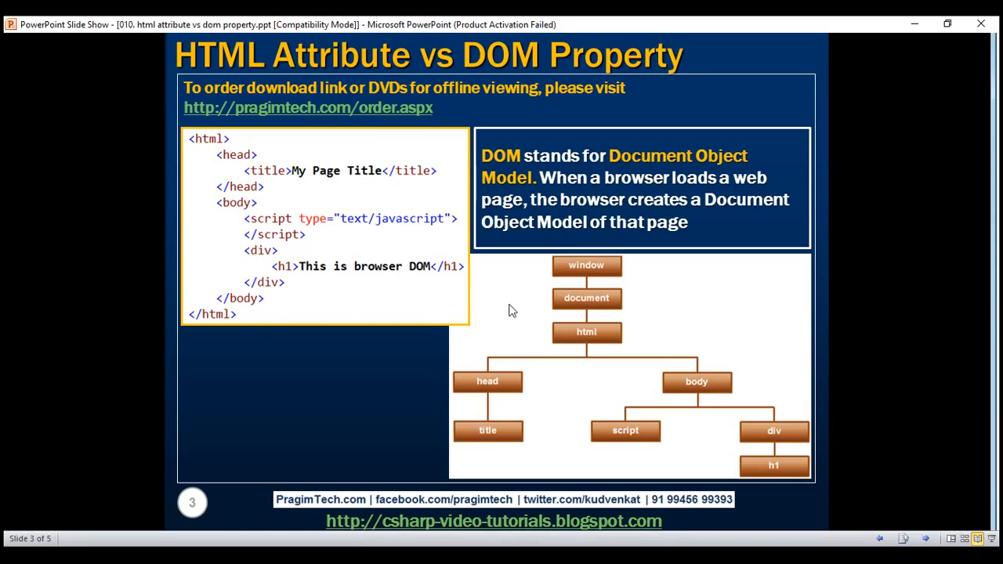
{"action": "mouse_move", "coordinate": [465, 304]}
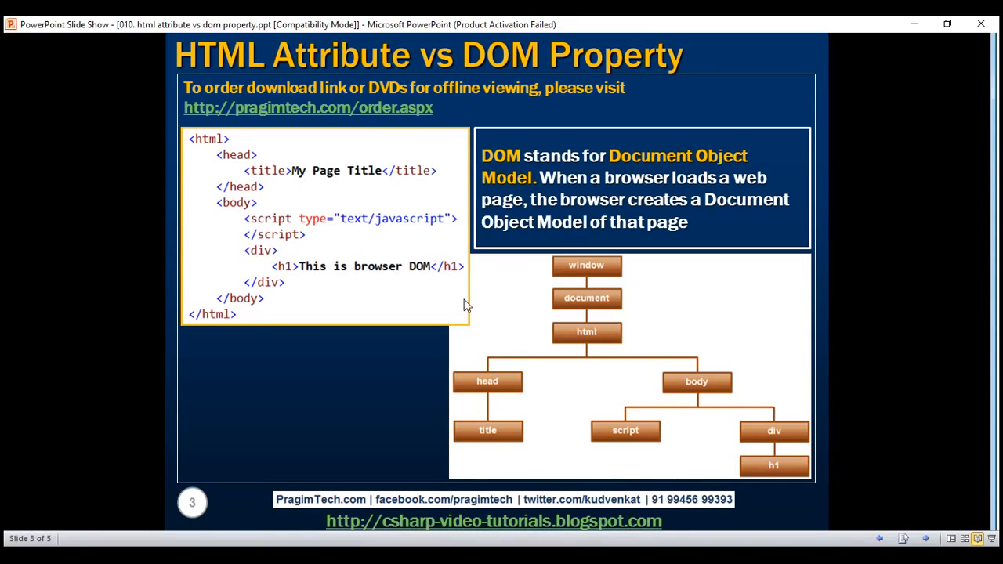
{"action": "mouse_move", "coordinate": [391, 314]}
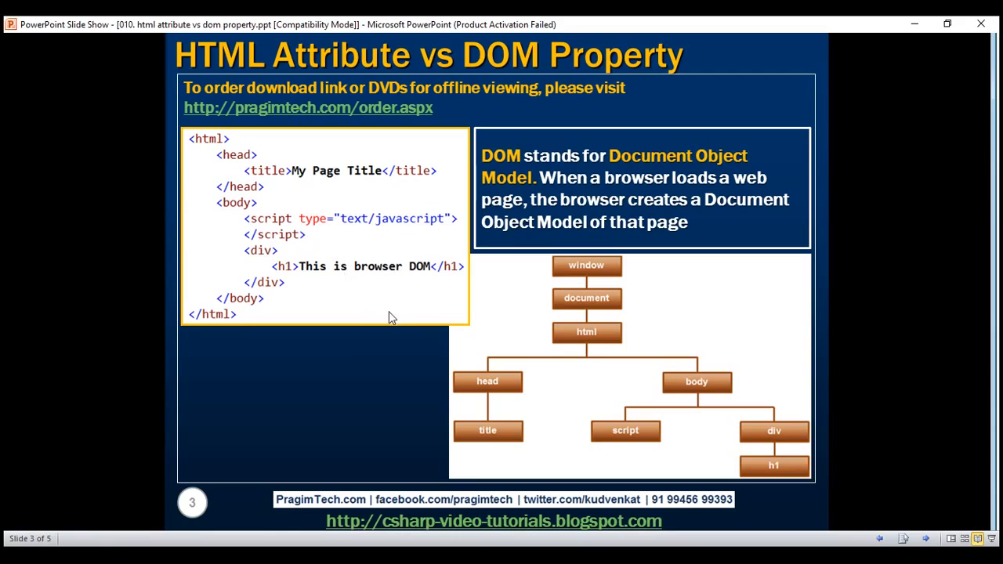
{"action": "mouse_move", "coordinate": [552, 319]}
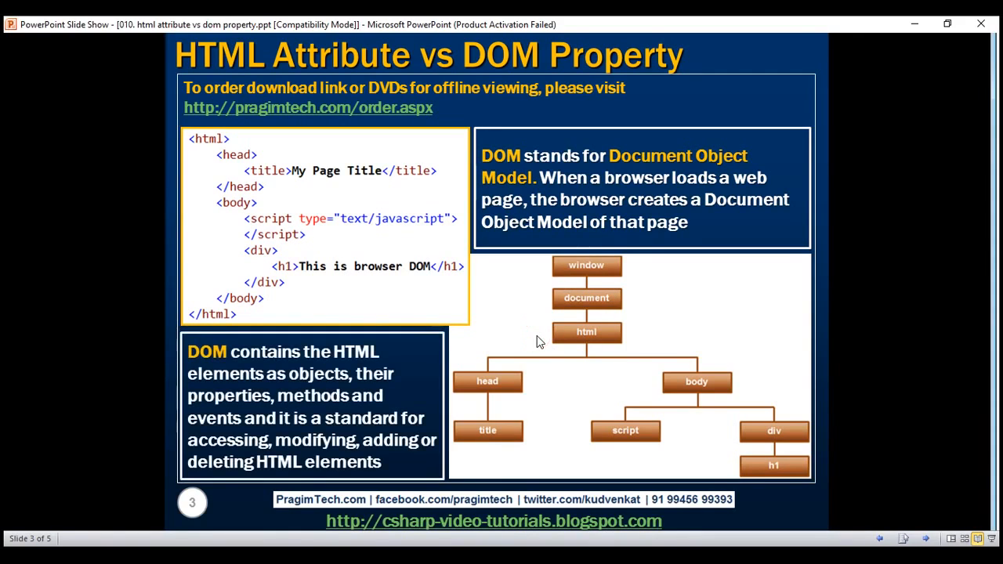
{"action": "mouse_move", "coordinate": [573, 314]}
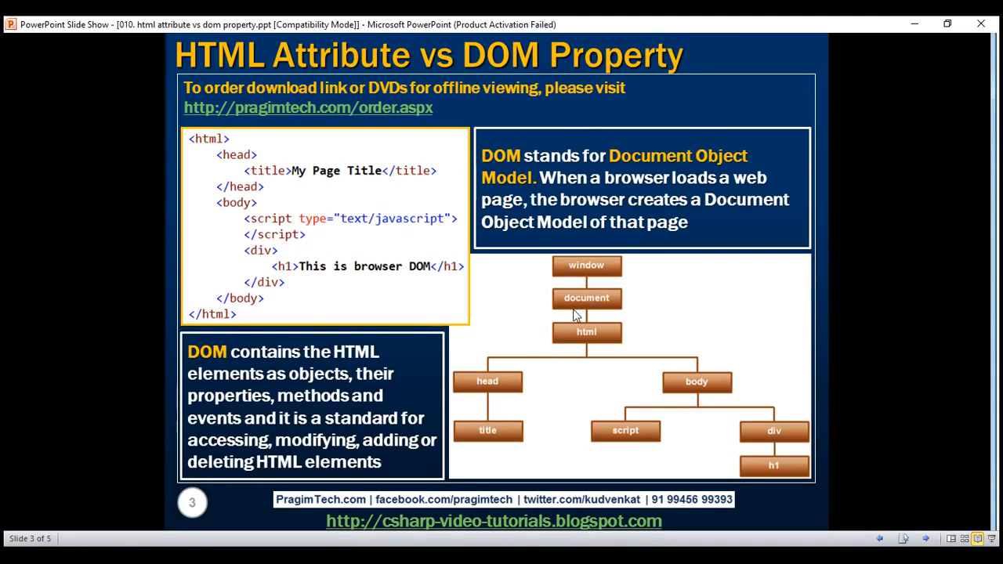
{"action": "mouse_move", "coordinate": [608, 329]}
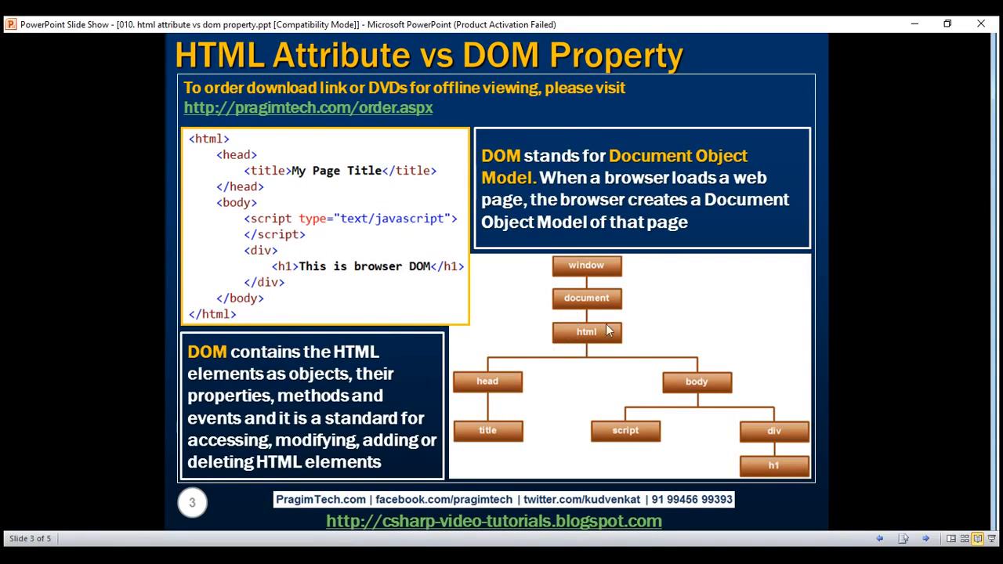
{"action": "mouse_move", "coordinate": [611, 348]}
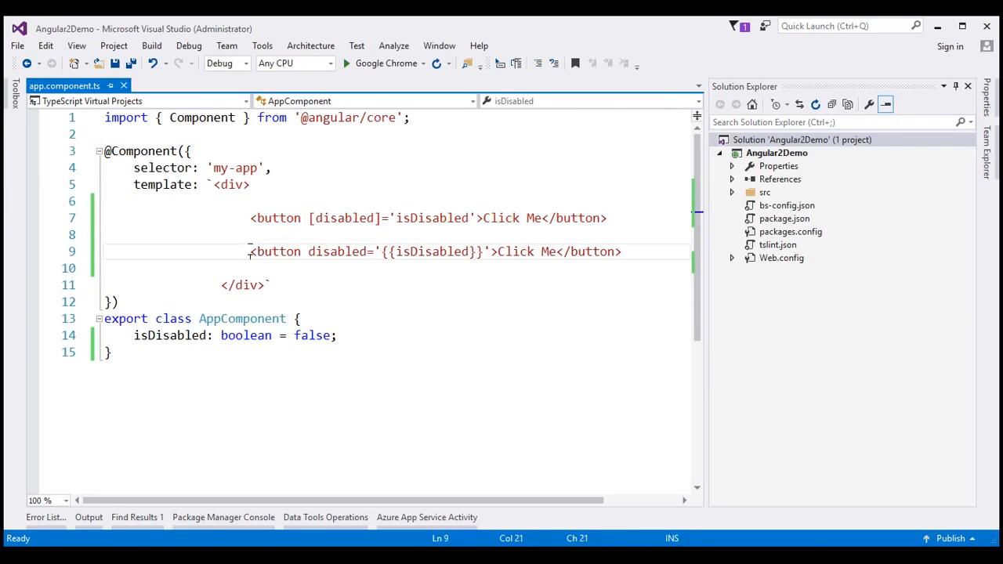
Step: Highlight the two disabled-bound button templates in app.component.ts
{"action": "left_click_drag", "start_coordinate": [251, 251], "coordinate": [620, 251]}
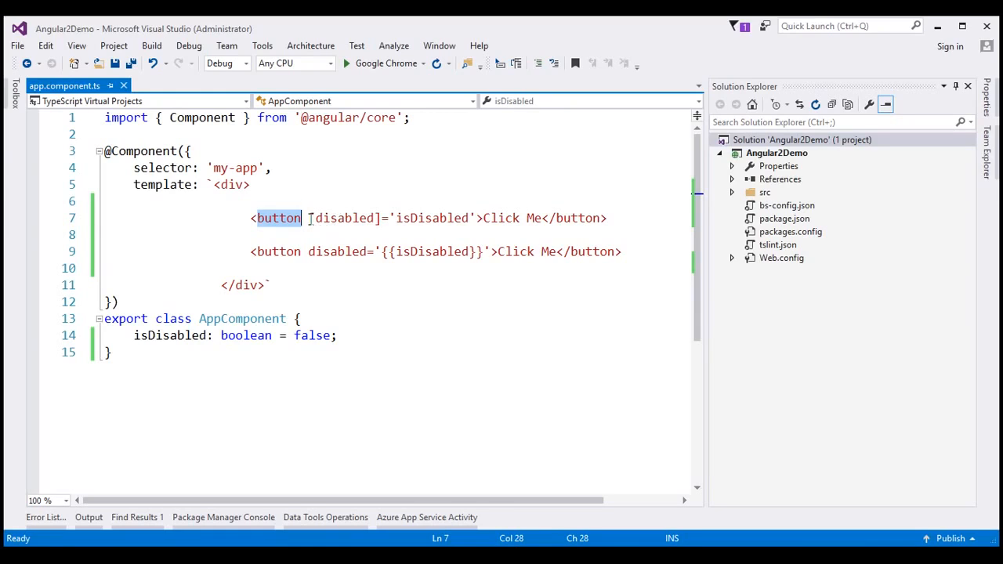
{"action": "double_click", "coordinate": [343, 218]}
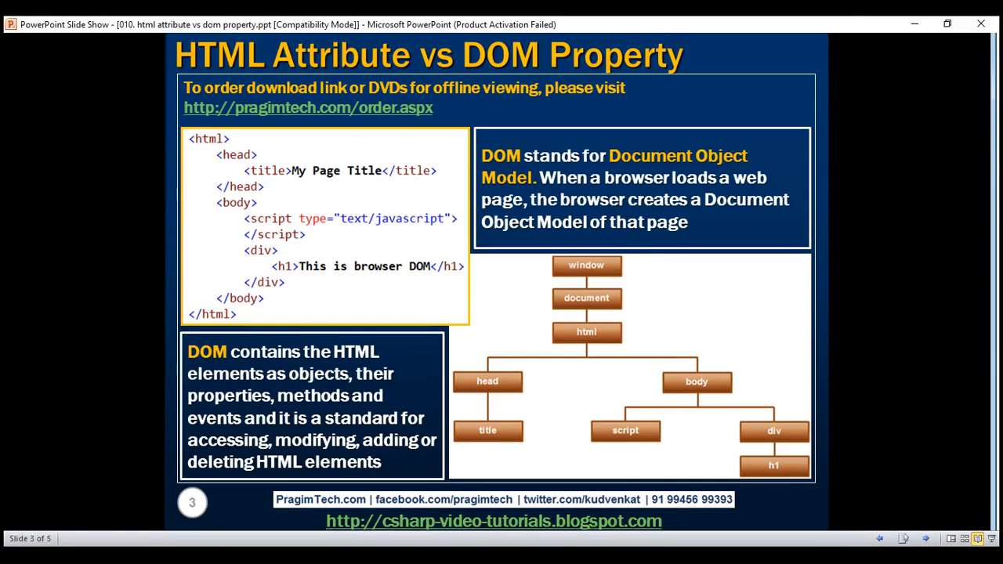
Step: Advance the slideshow to the full DOM explanation on the HTML Attribute vs DOM Property slide
{"action": "key", "text": "Right"}
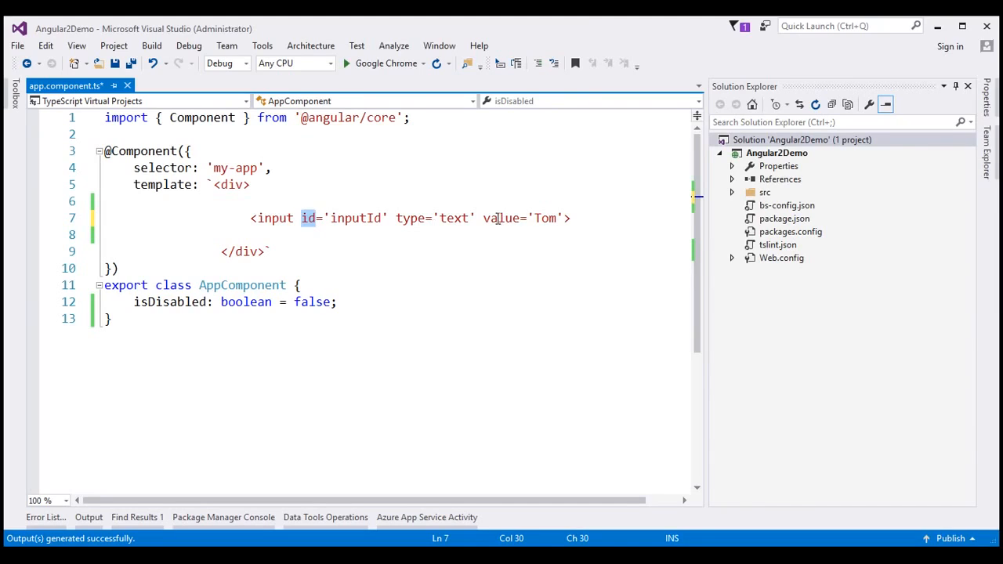
Step: Point out the input's value attribute set to 'Tom' in the template
{"action": "double_click", "coordinate": [500, 217]}
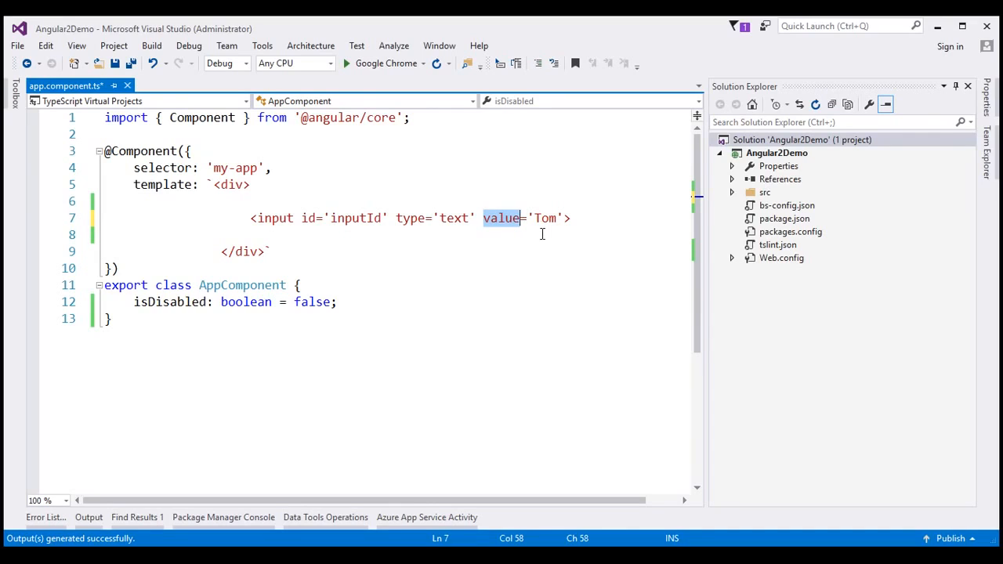
{"action": "mouse_move", "coordinate": [392, 144]}
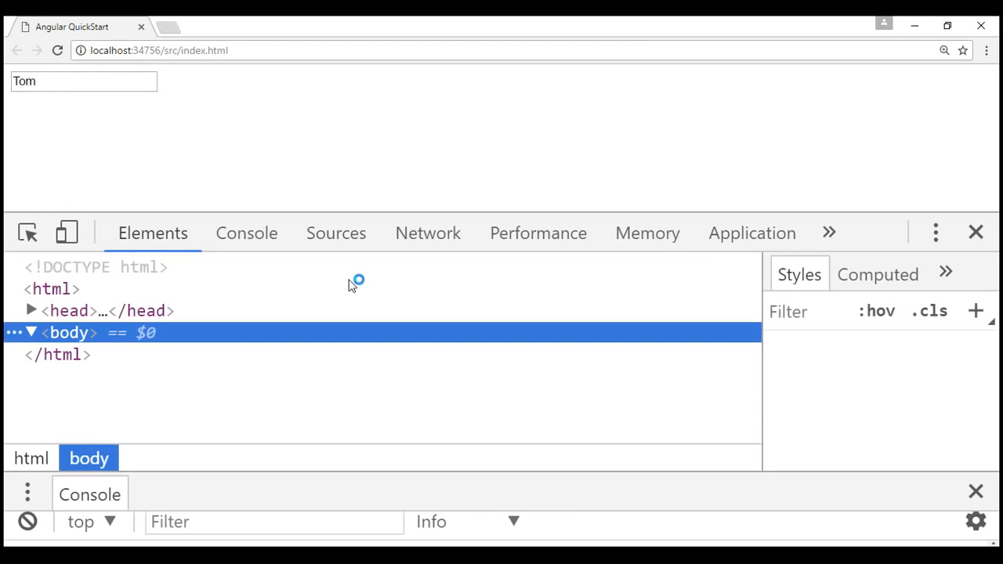
Step: Focus the running page showing the 'Tom' textbox with DevTools open
{"action": "left_click", "coordinate": [246, 231]}
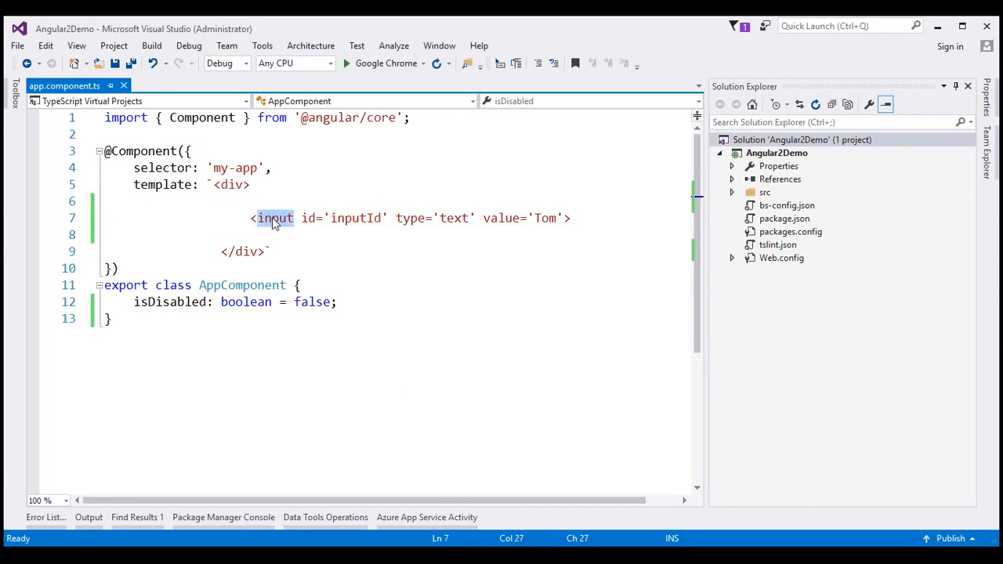
{"action": "double_click", "coordinate": [501, 217]}
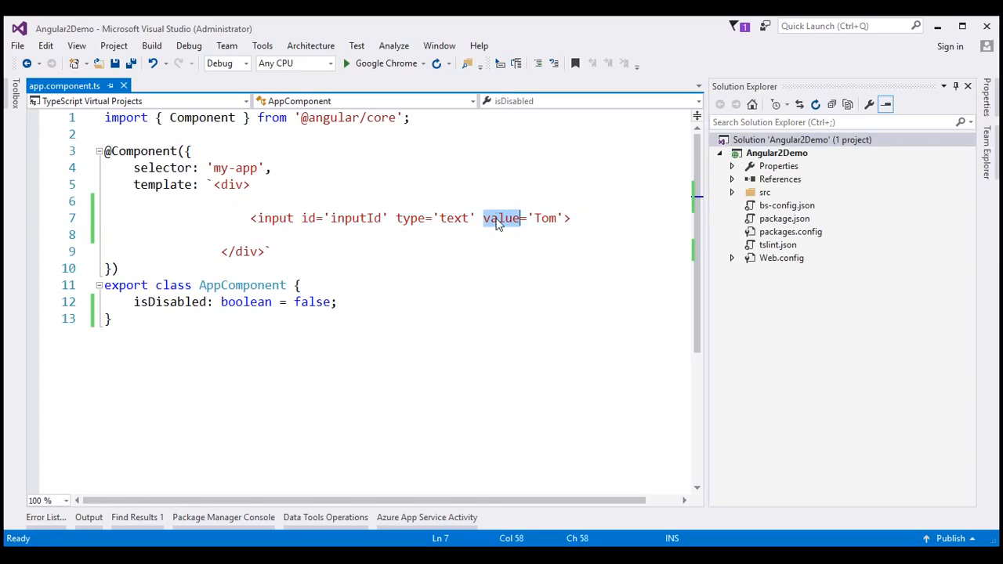
{"action": "left_click", "coordinate": [360, 218]}
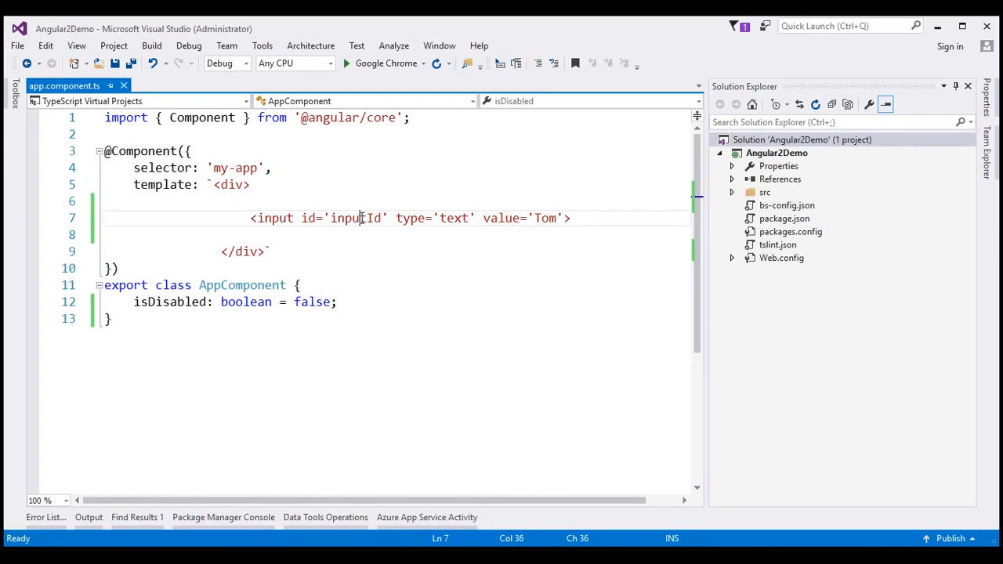
{"action": "double_click", "coordinate": [356, 218]}
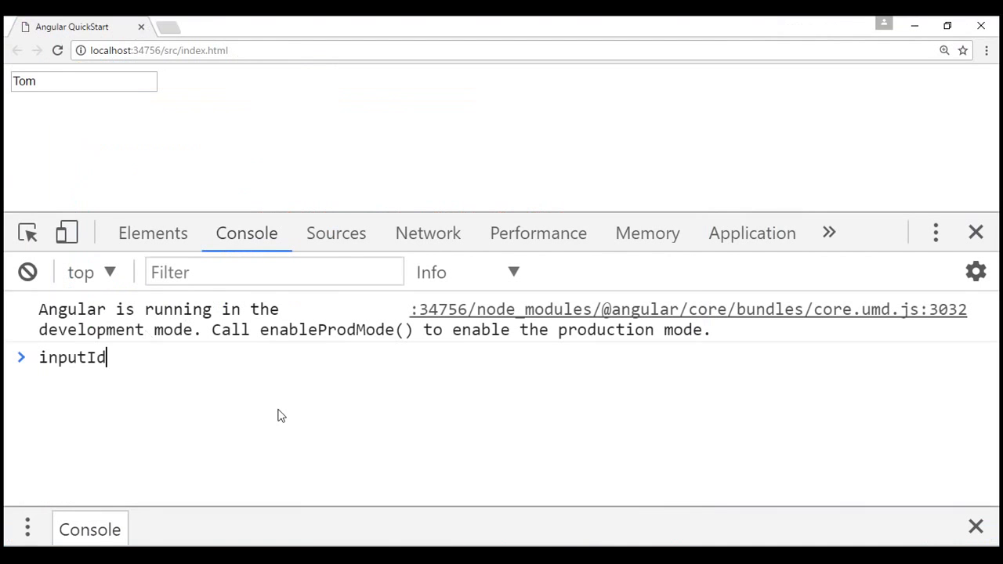
Step: Run inputId.getAttribute('value') in the console, returning 'Tom', and note the inputId id in the template
{"action": "type", "text": ".getAttribute"}
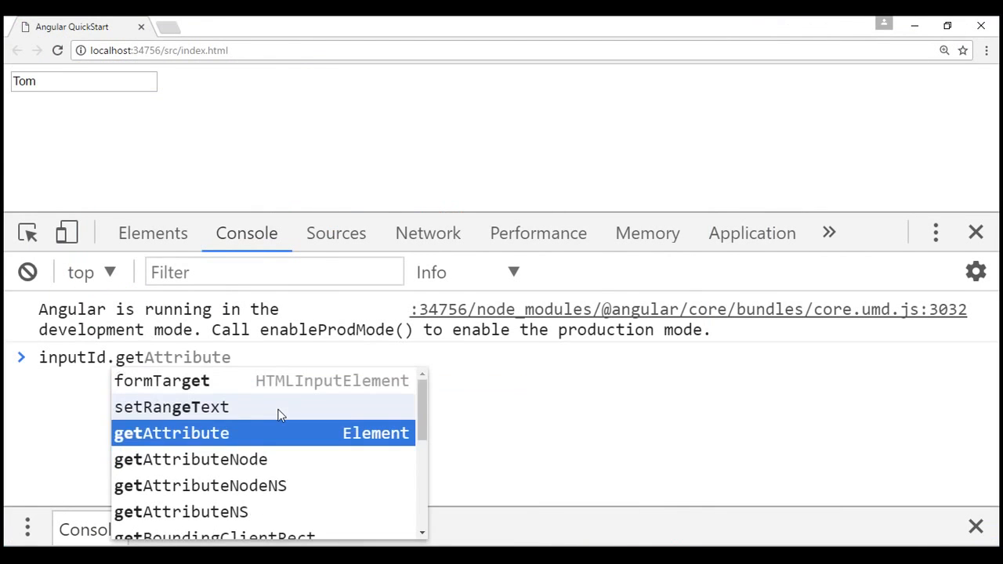
{"action": "type", "text": "("}
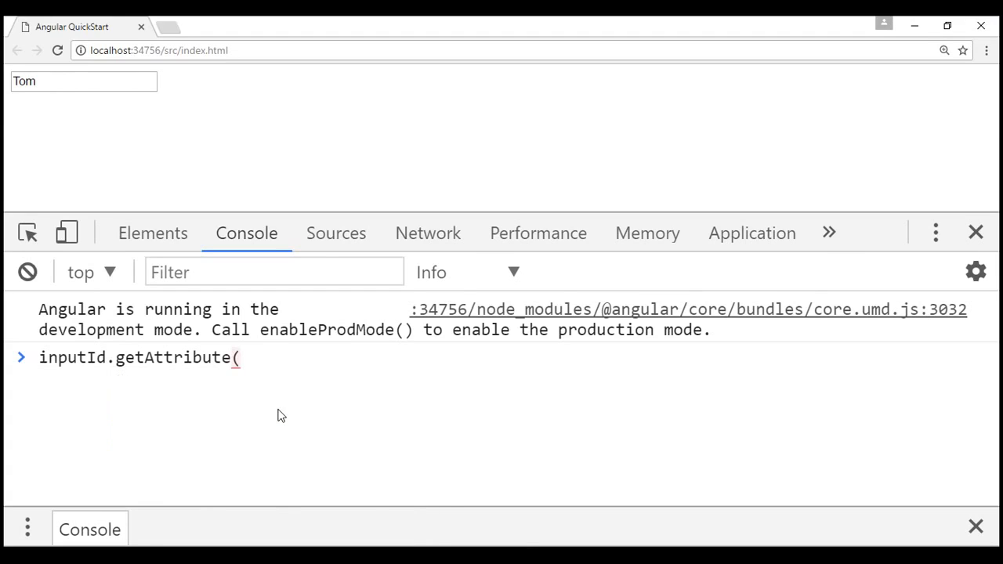
{"action": "type", "text": "'value'"}
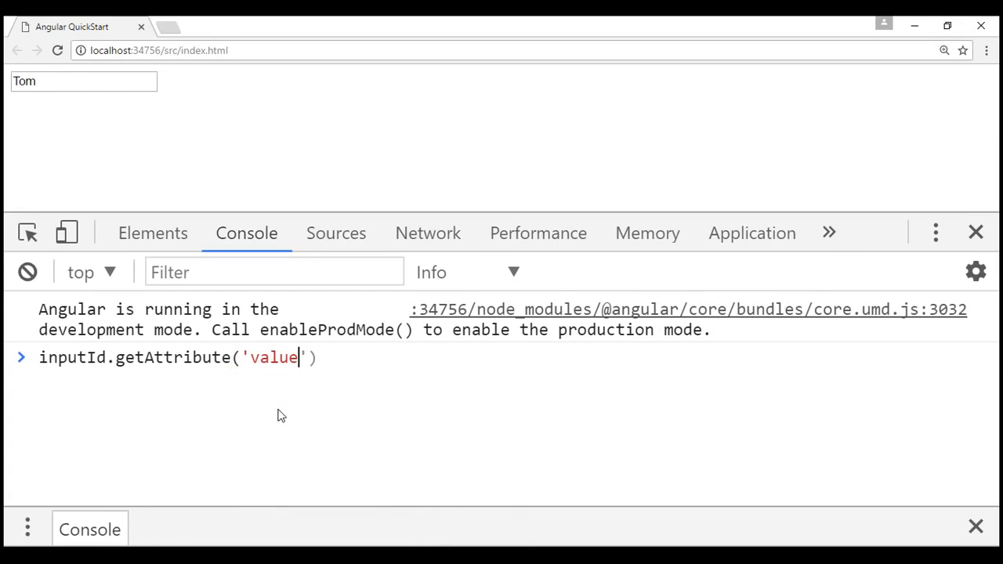
{"action": "key", "text": "Enter"}
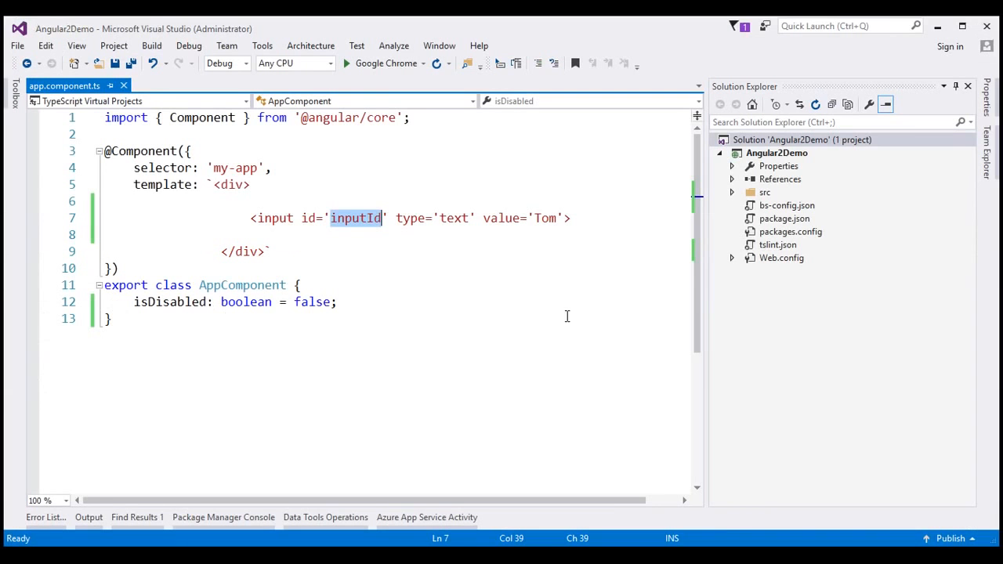
{"action": "double_click", "coordinate": [500, 218]}
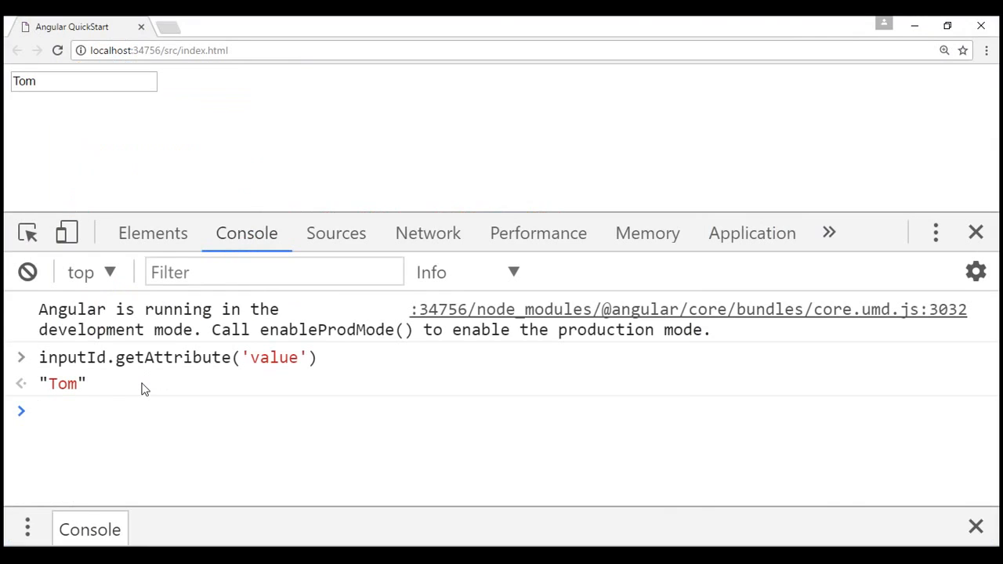
{"action": "mouse_move", "coordinate": [94, 388]}
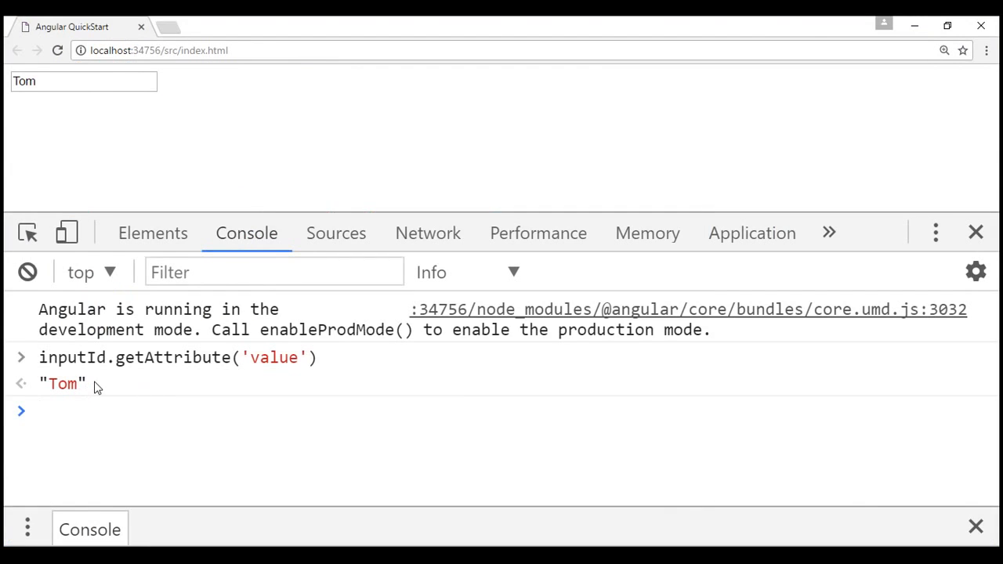
{"action": "mouse_move", "coordinate": [247, 381]}
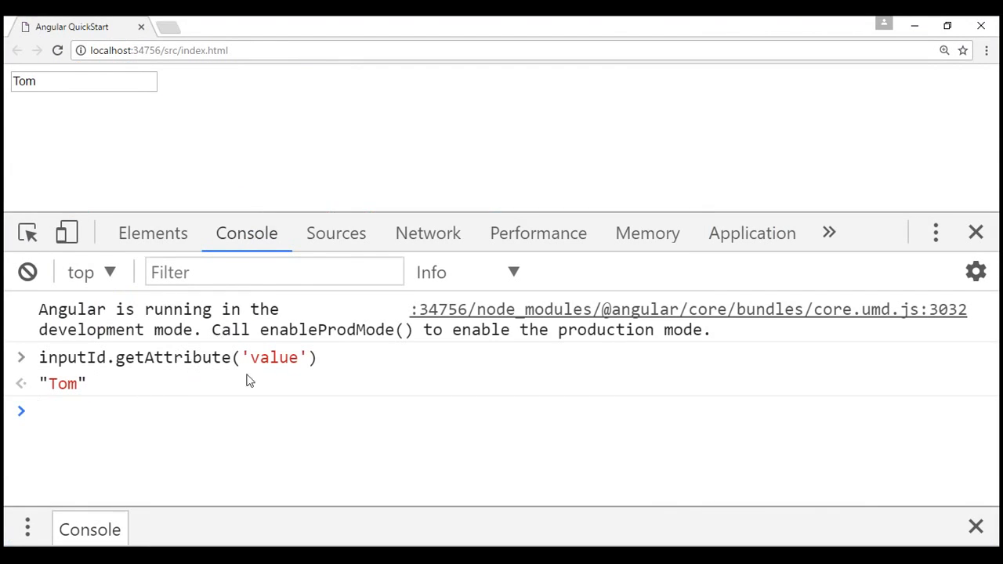
{"action": "mouse_move", "coordinate": [208, 361]}
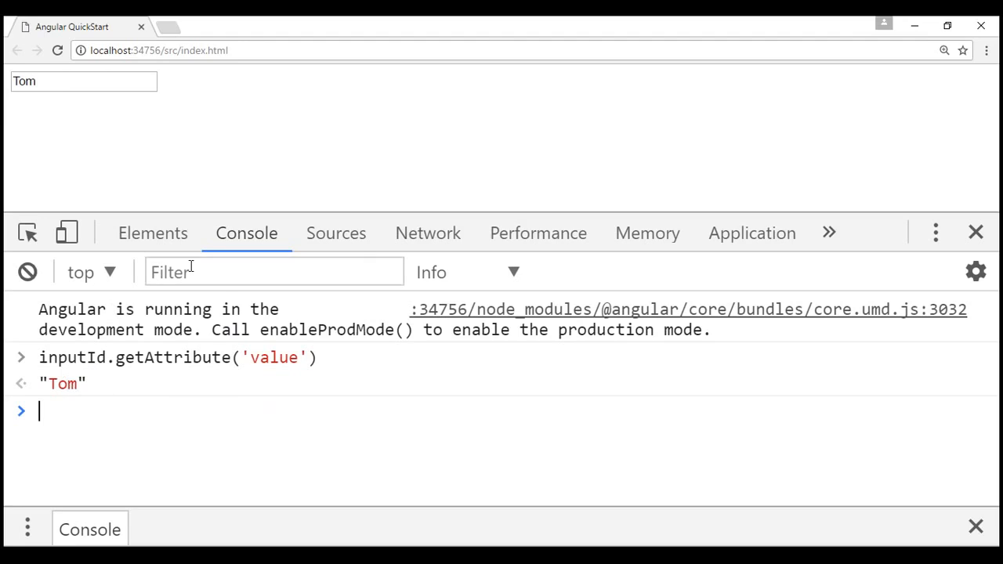
{"action": "mouse_move", "coordinate": [150, 423]}
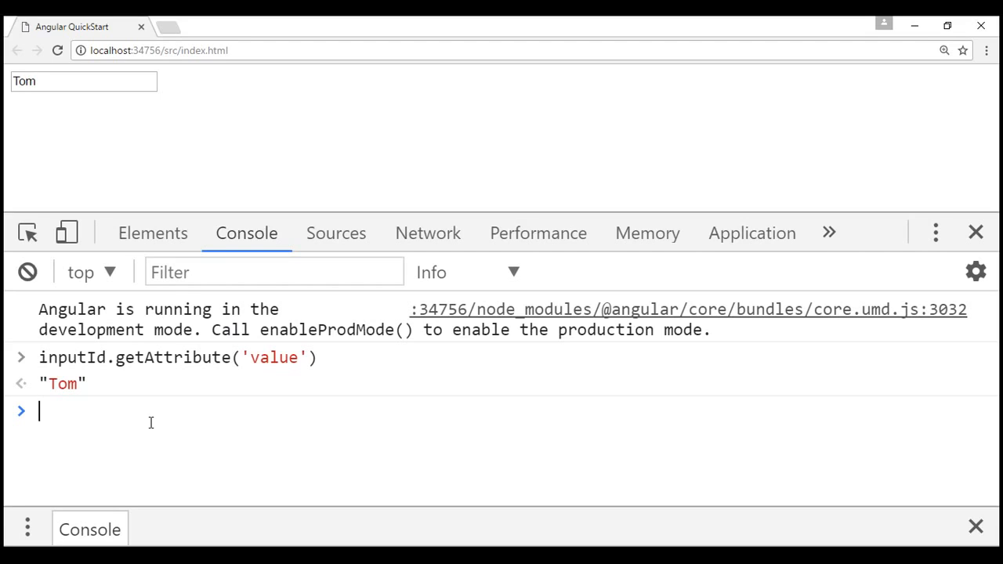
Step: Run inputId.value in the console, which also returns 'Tom'
{"action": "type", "text": "inputId.value"}
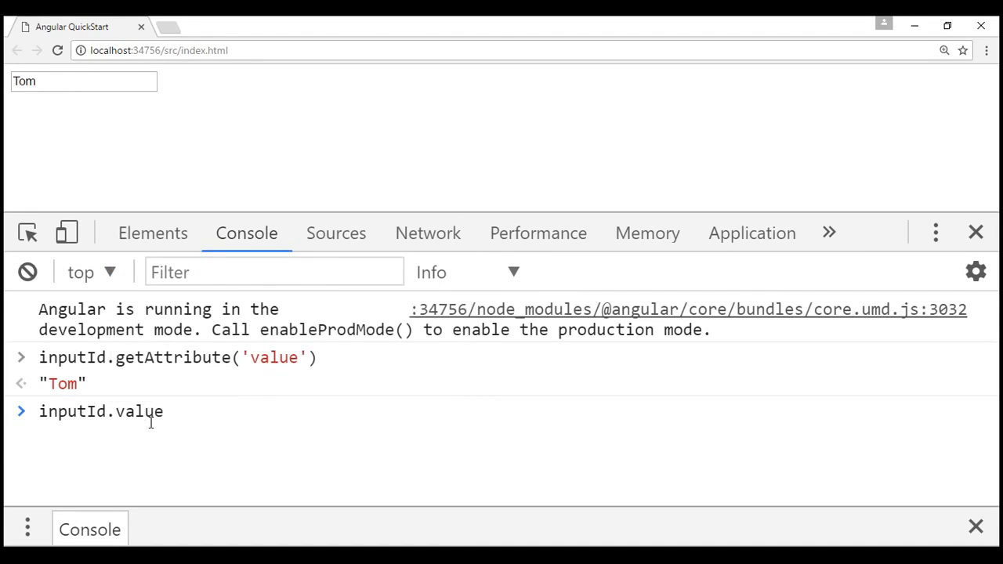
{"action": "key", "text": "Enter"}
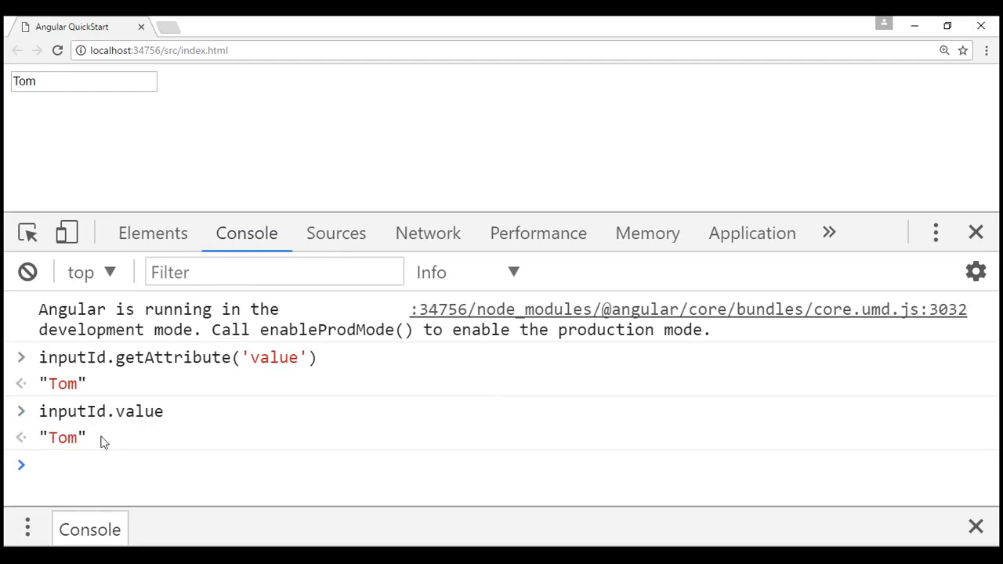
{"action": "mouse_move", "coordinate": [76, 445]}
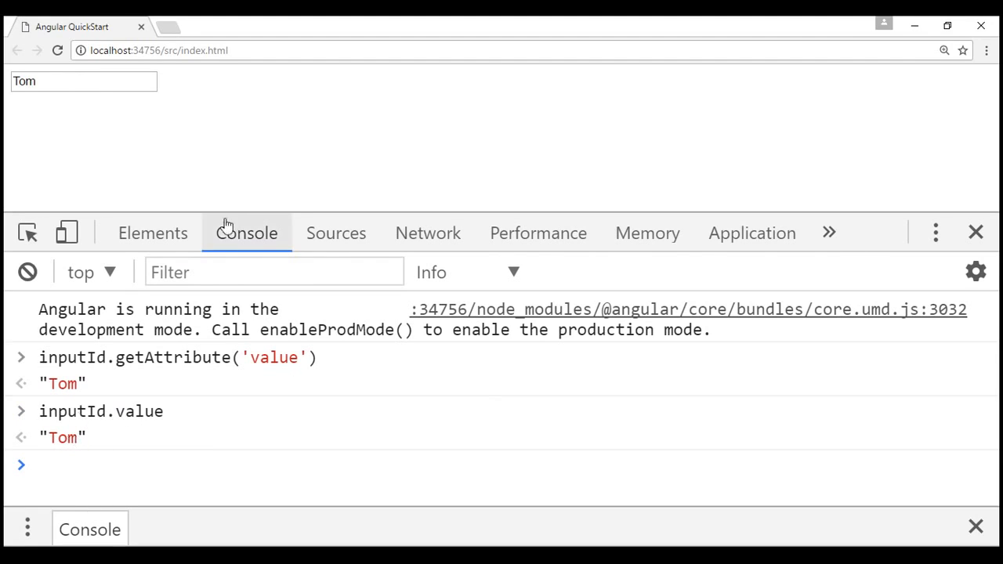
Step: Change the page's textbox to 'Mary' and rerun inputId.getAttribute('value'), still returning 'Tom'
{"action": "double_click", "coordinate": [23, 81]}
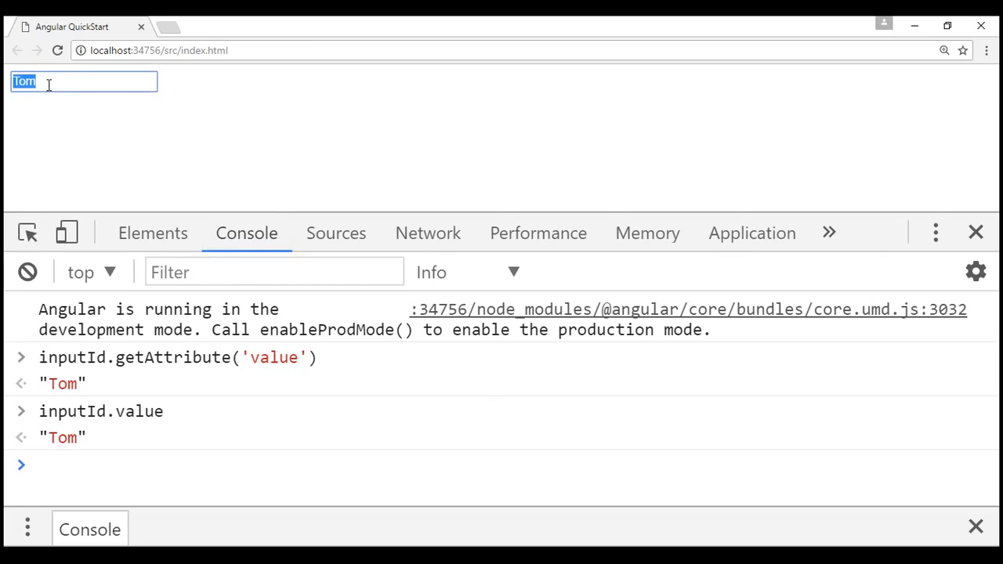
{"action": "type", "text": "Mary"}
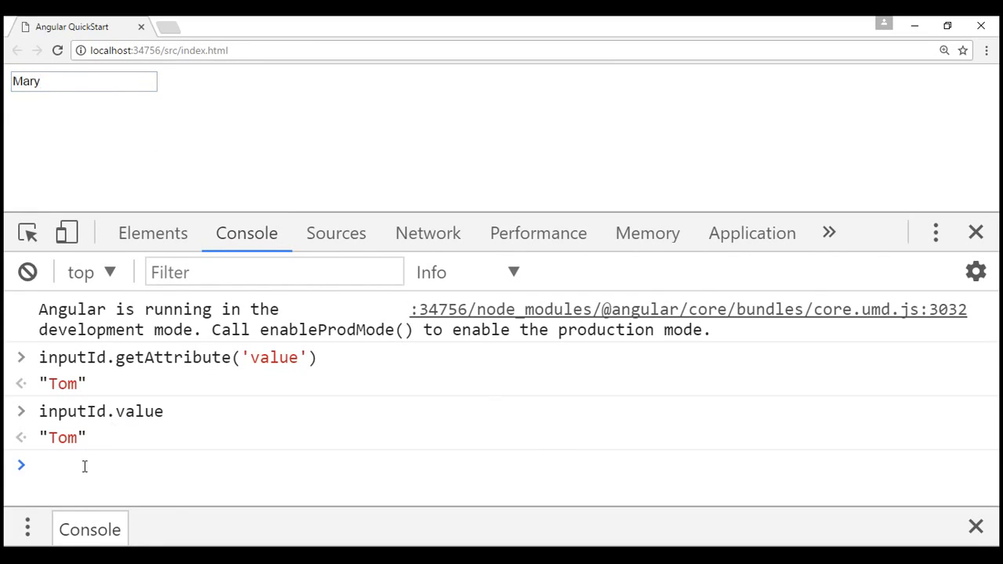
{"action": "type", "text": "inputId.getAttribute('value')"}
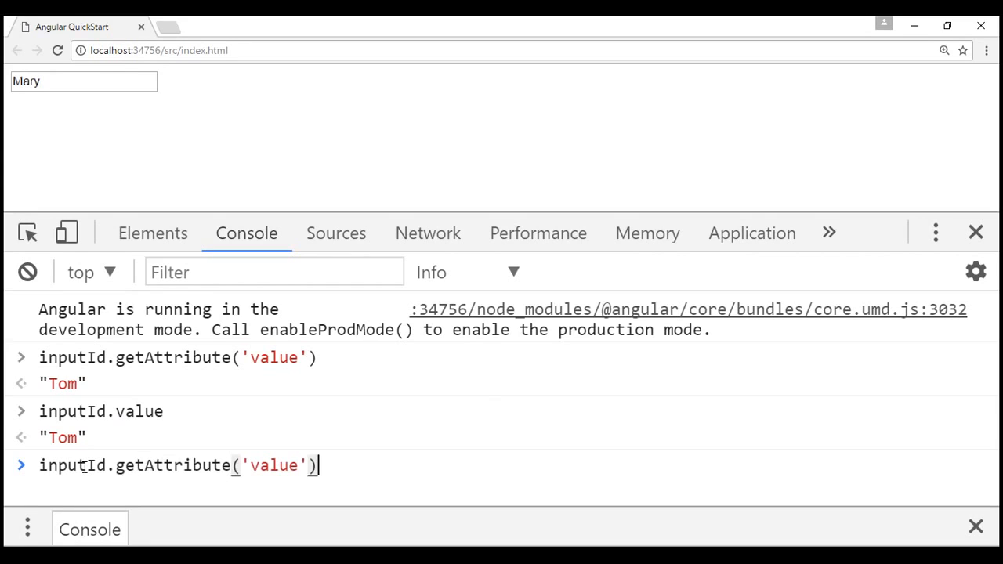
{"action": "key", "text": "Enter"}
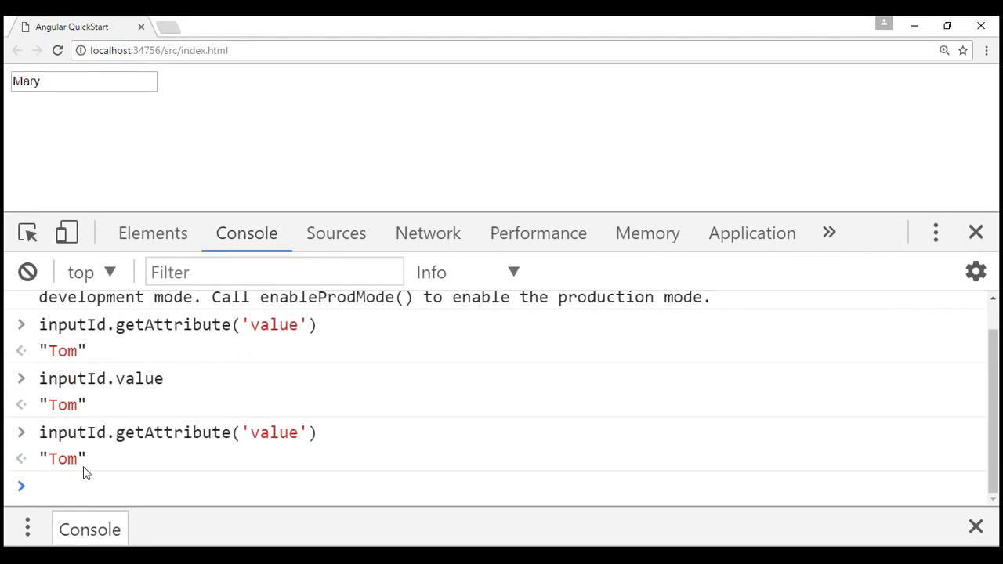
Step: Run inputId.value in the console, which now returns 'Mary'
{"action": "left_click", "coordinate": [78, 485]}
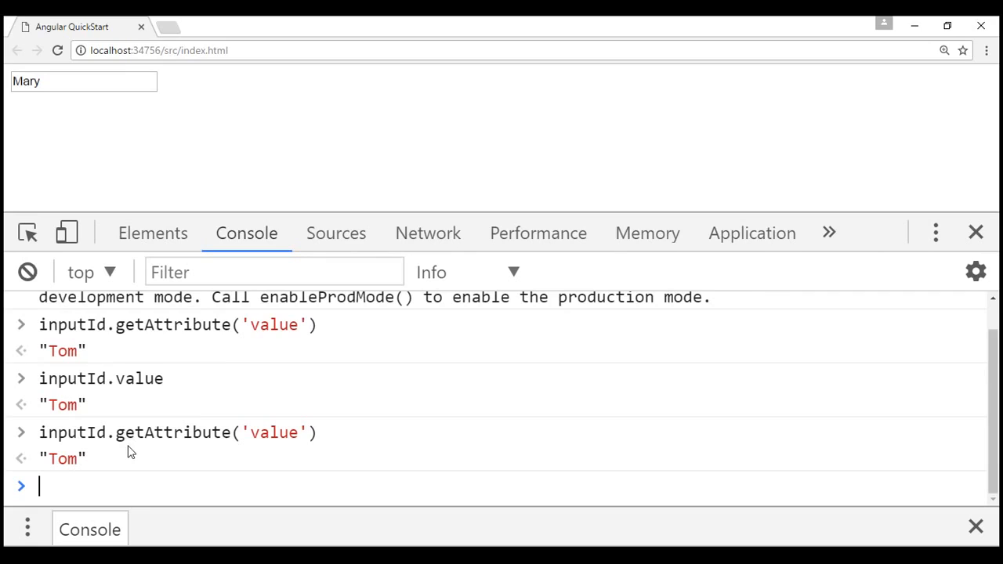
{"action": "mouse_move", "coordinate": [88, 474]}
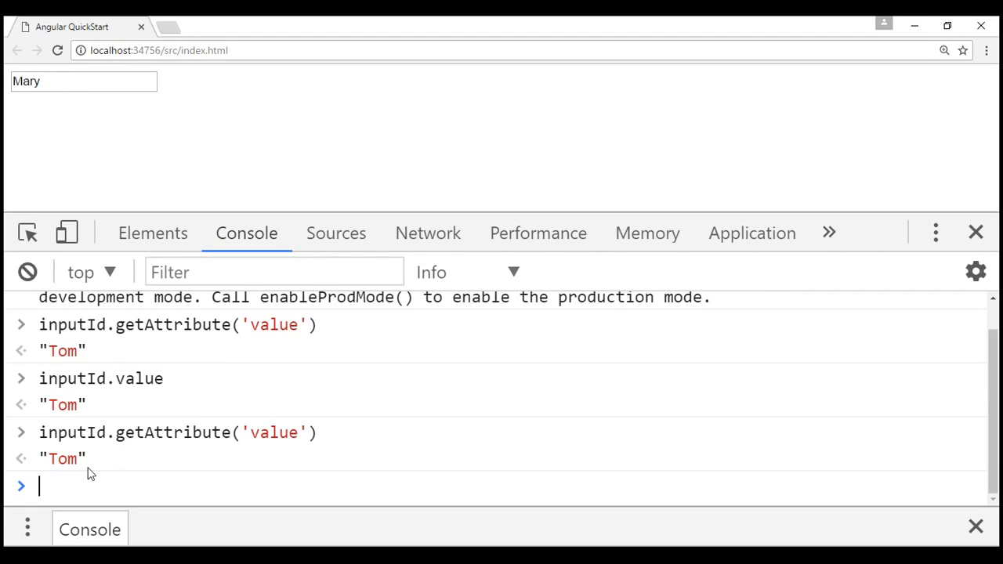
{"action": "mouse_move", "coordinate": [243, 323]}
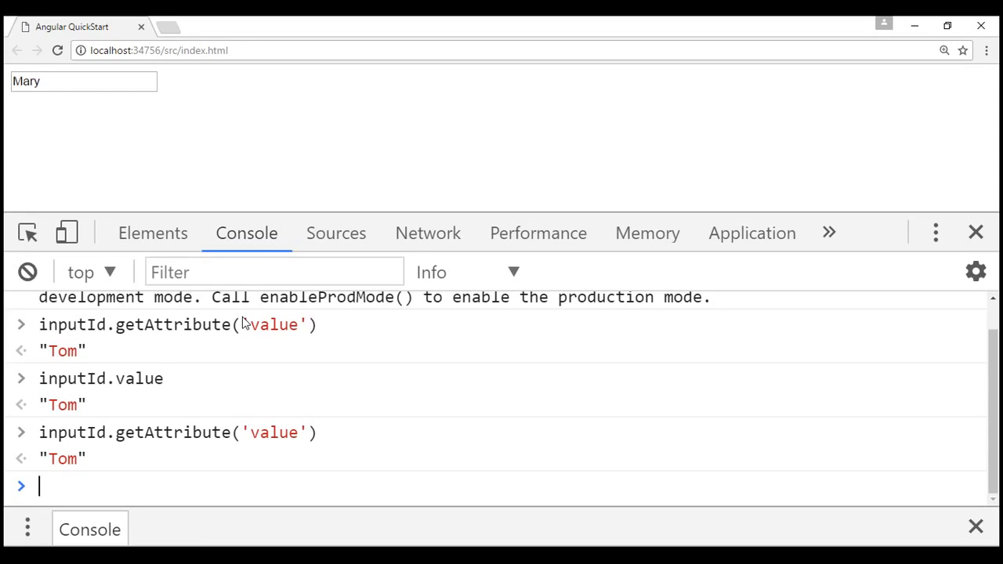
{"action": "type", "text": "inputId.value"}
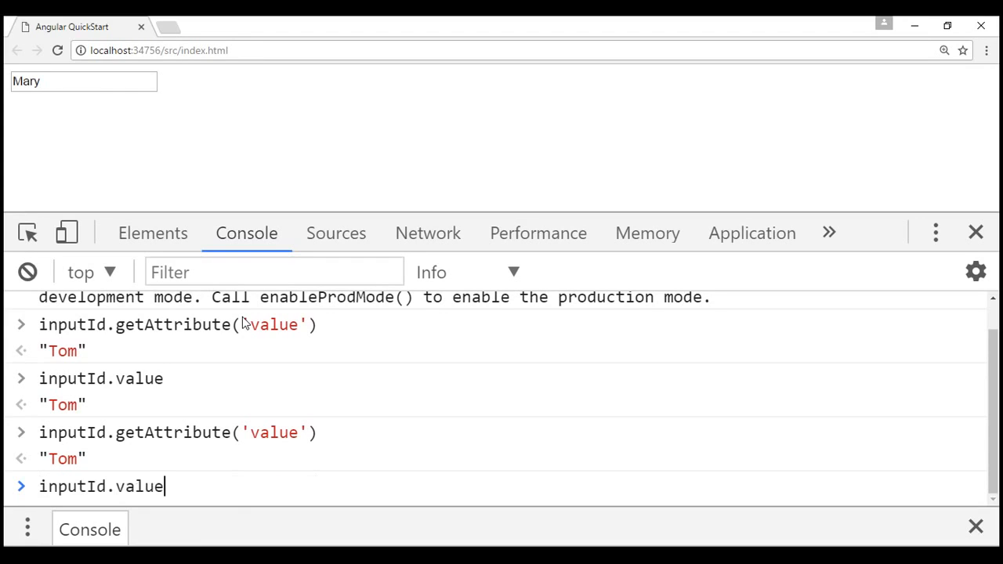
{"action": "key", "text": "Enter"}
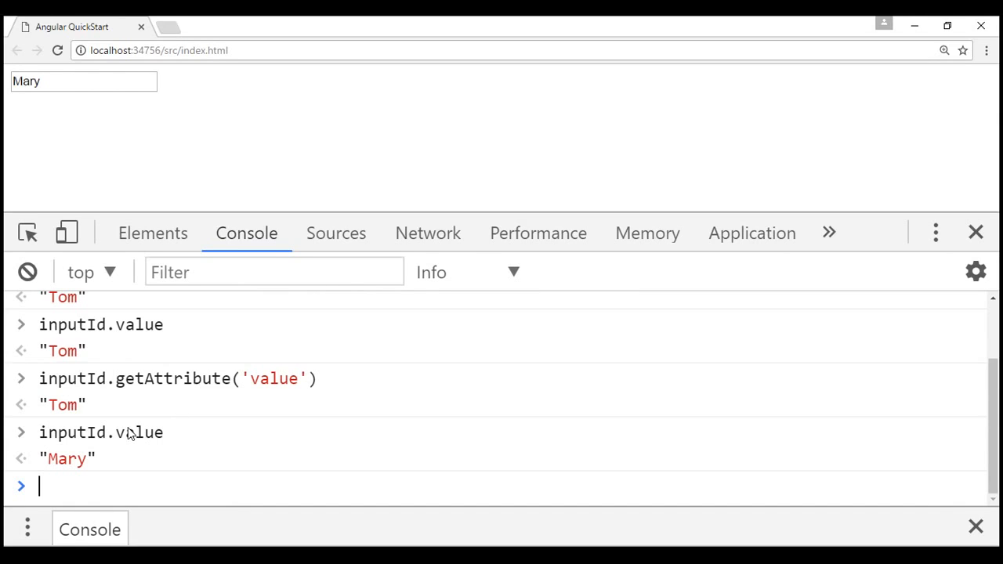
{"action": "mouse_move", "coordinate": [81, 461]}
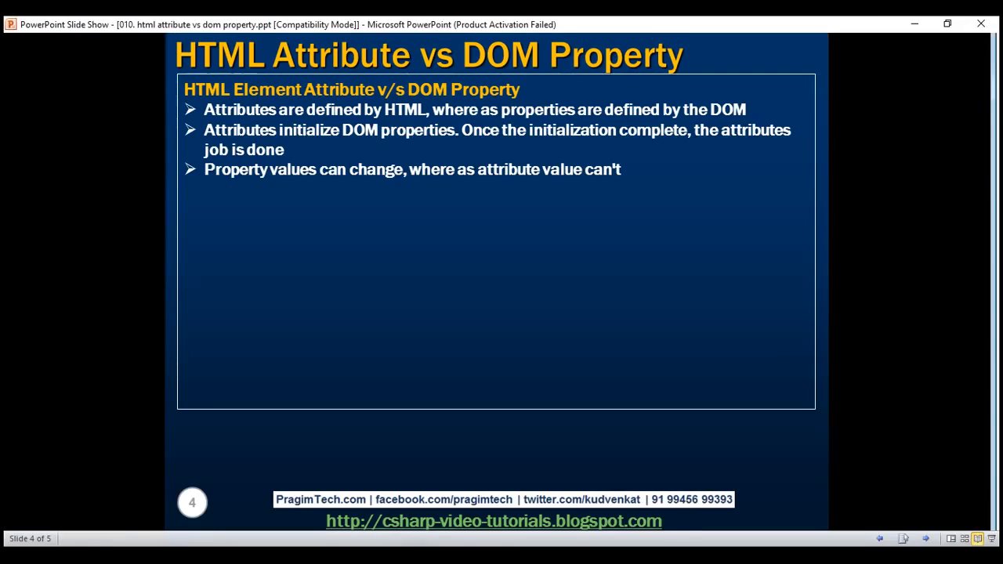
{"action": "mouse_move", "coordinate": [334, 195]}
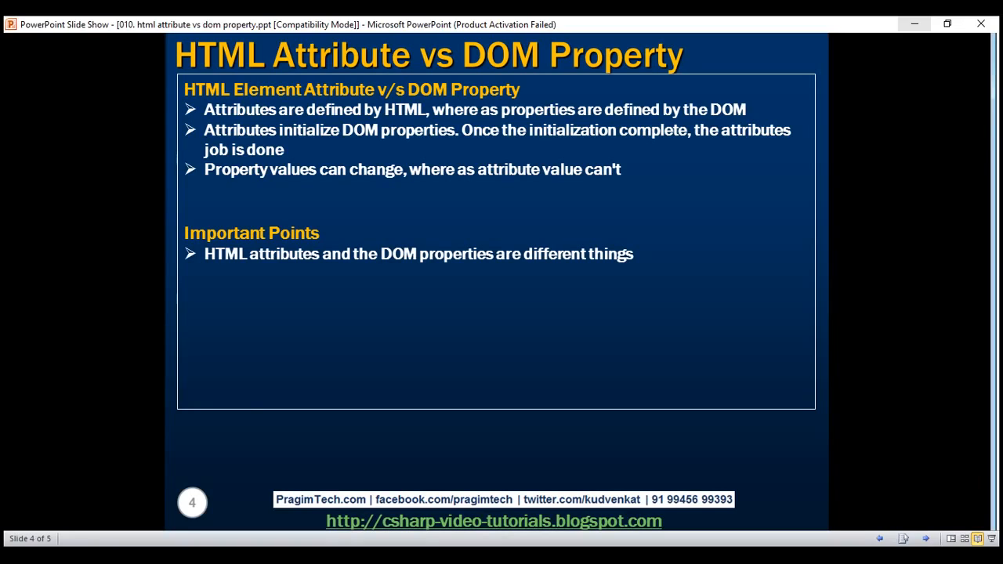
Step: Reveal the important points that Angular binding targets DOM properties, then show the Additional Resources slide
{"action": "key", "text": "Right"}
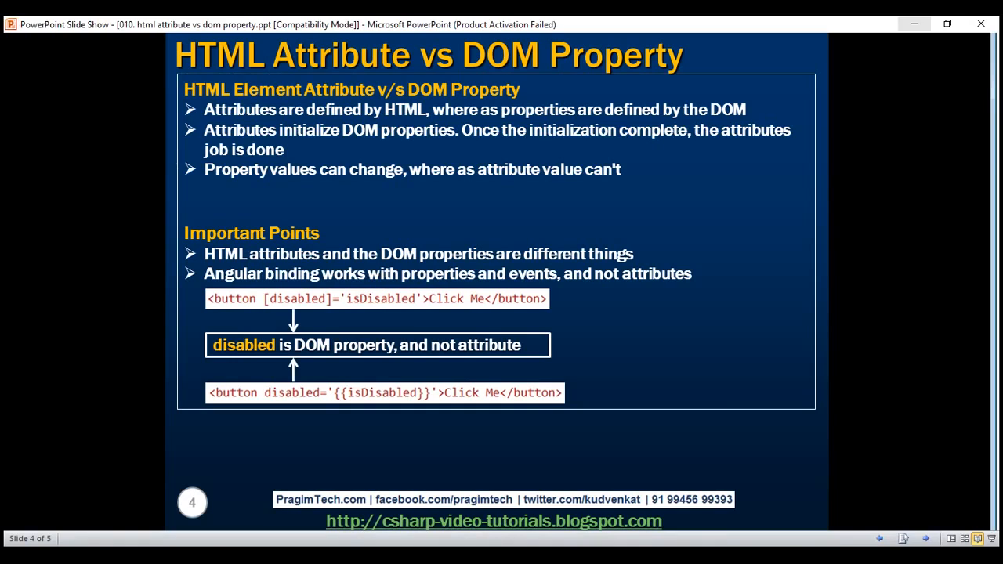
{"action": "key", "text": "Right"}
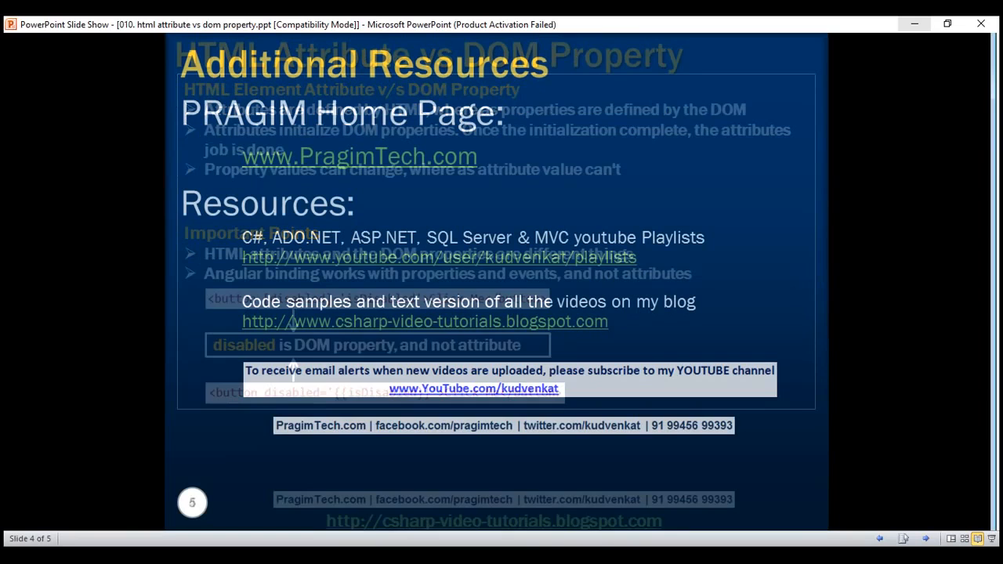